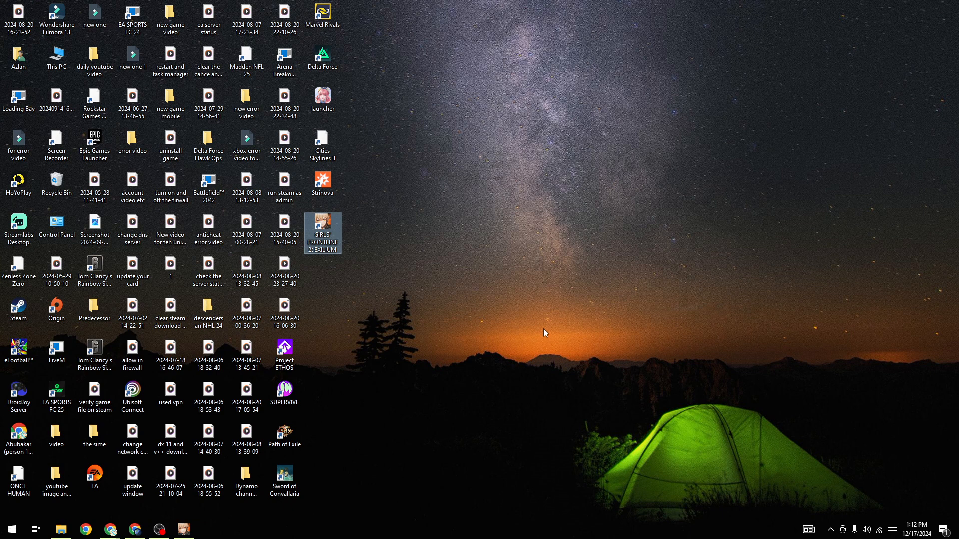
pyautogui.moveTo(579, 323)
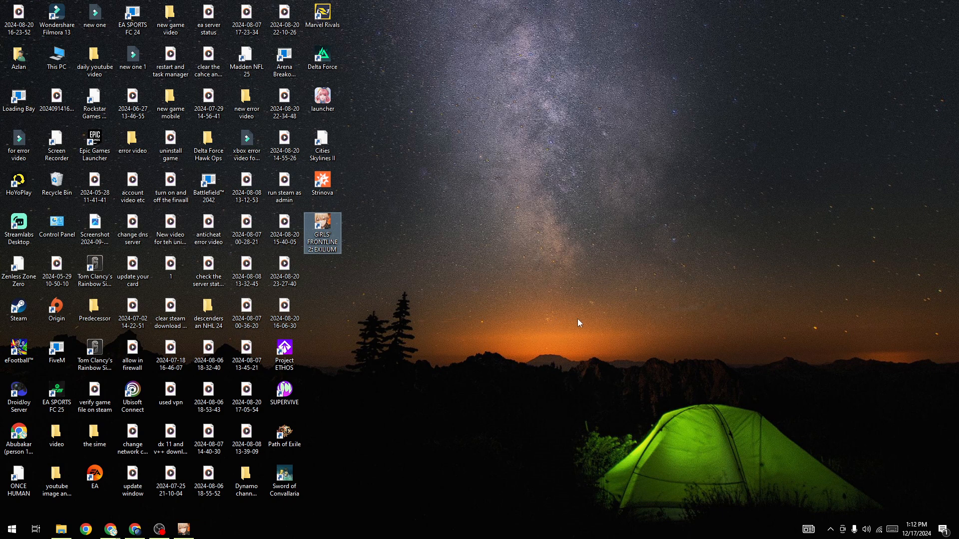
pyautogui.moveTo(443, 320)
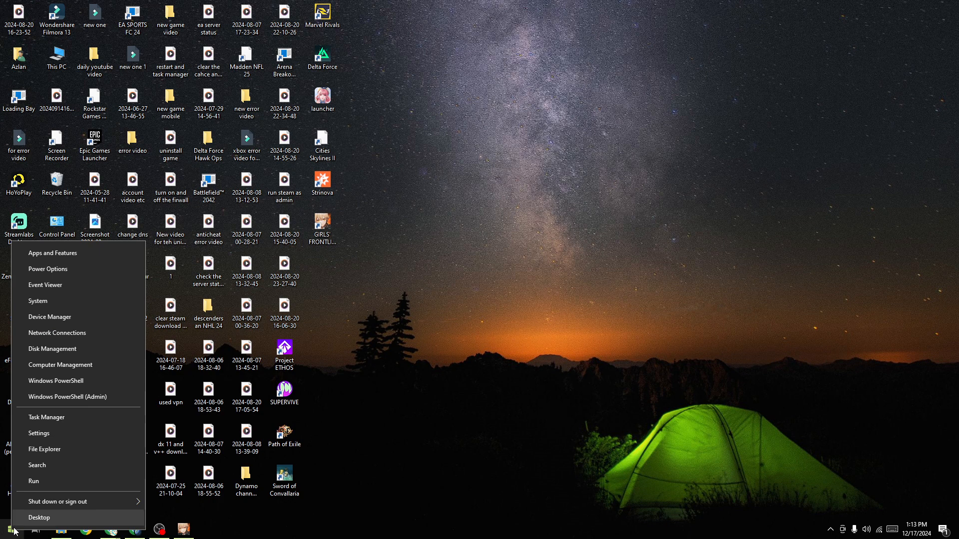
# Launch Girls' Frontline 2 as administrator from its shortcut, then close the launcher.
pyautogui.click(11, 527)
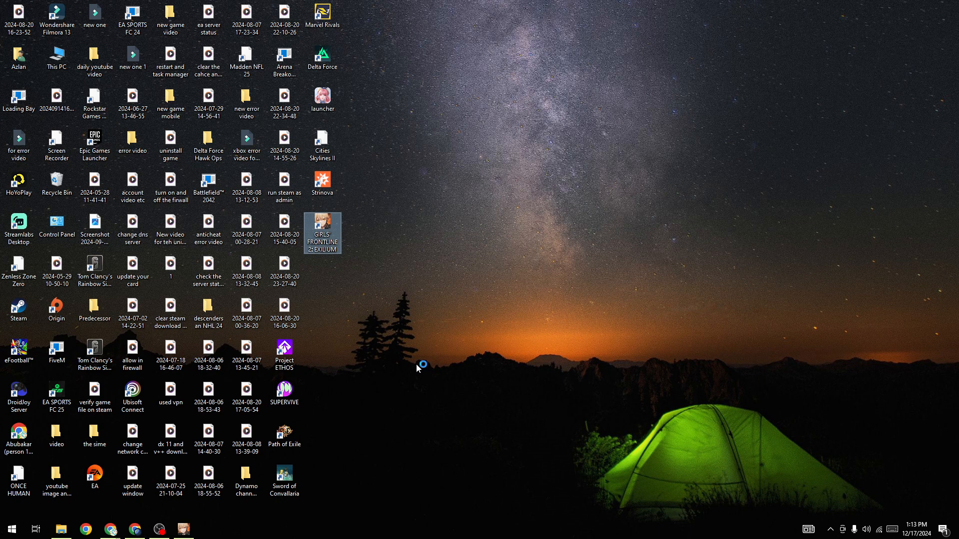
pyautogui.moveTo(348, 288)
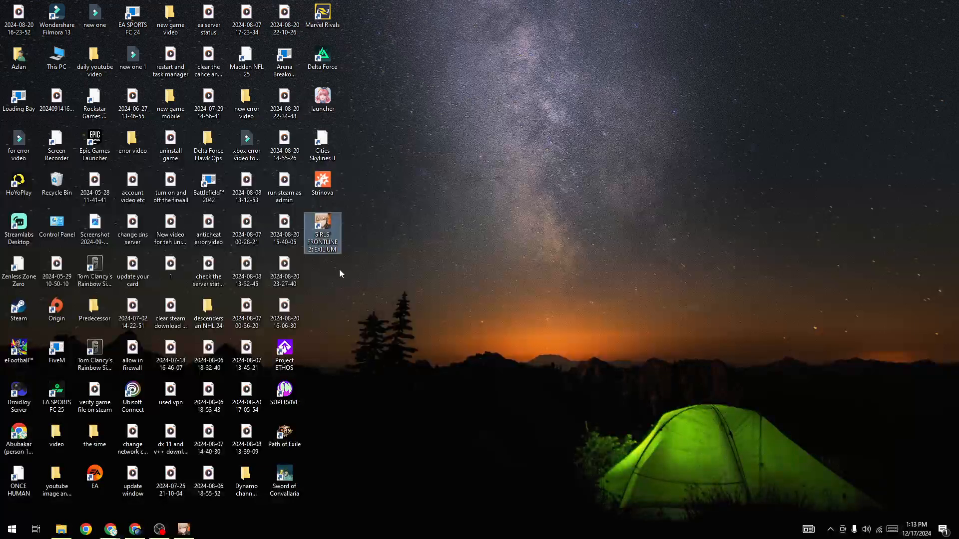
pyautogui.rightClick(322, 233)
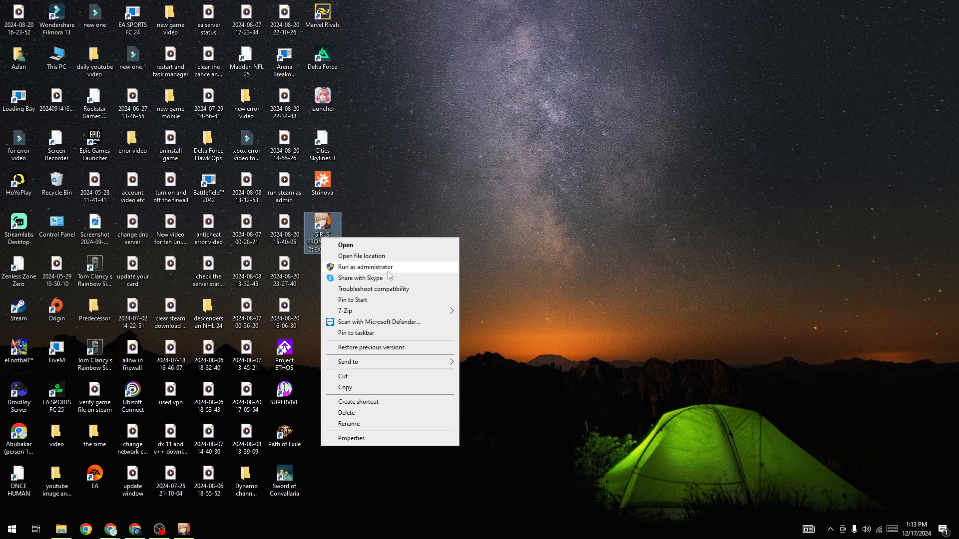
pyautogui.click(560, 261)
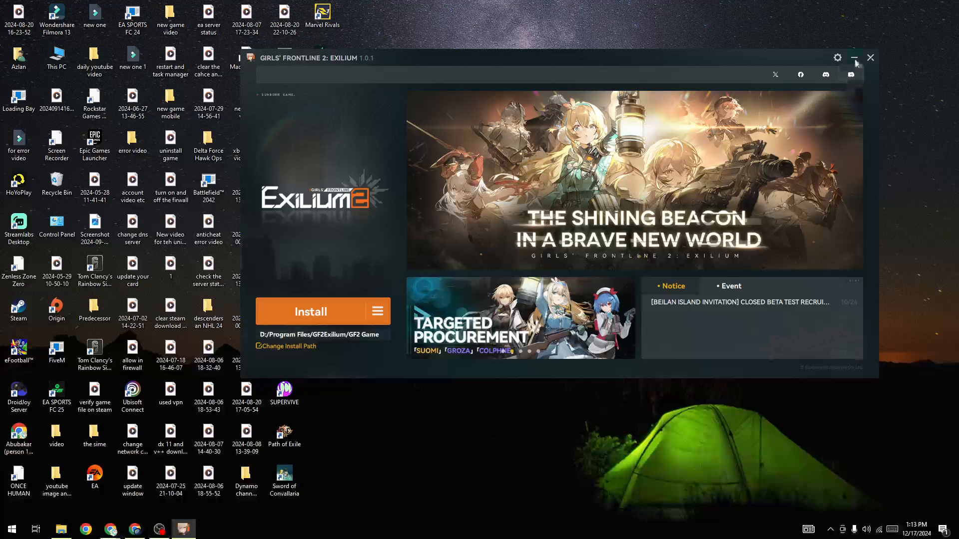
pyautogui.click(854, 58)
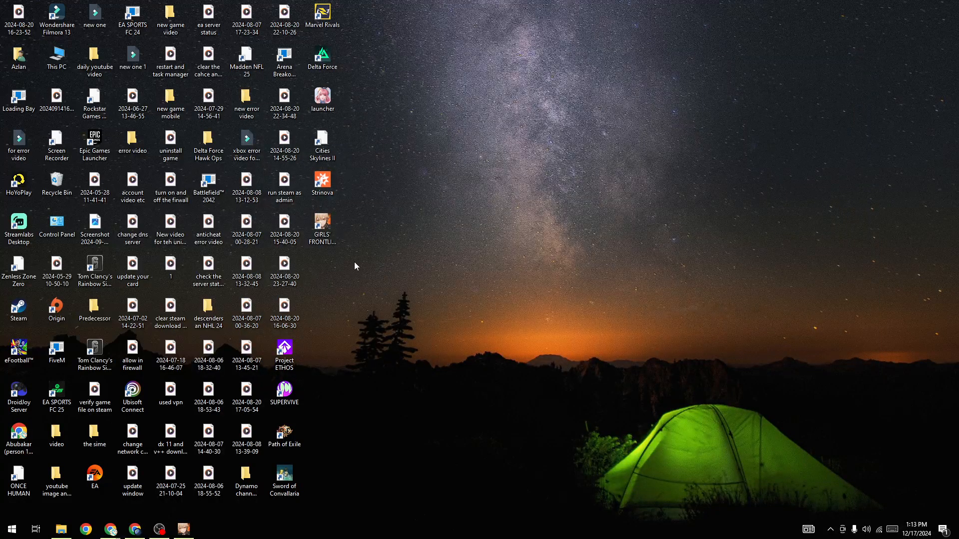
# In the shortcut's Compatibility properties, enable Windows 8 compatibility mode and disable fullscreen optimizations.
pyautogui.rightClick(323, 229)
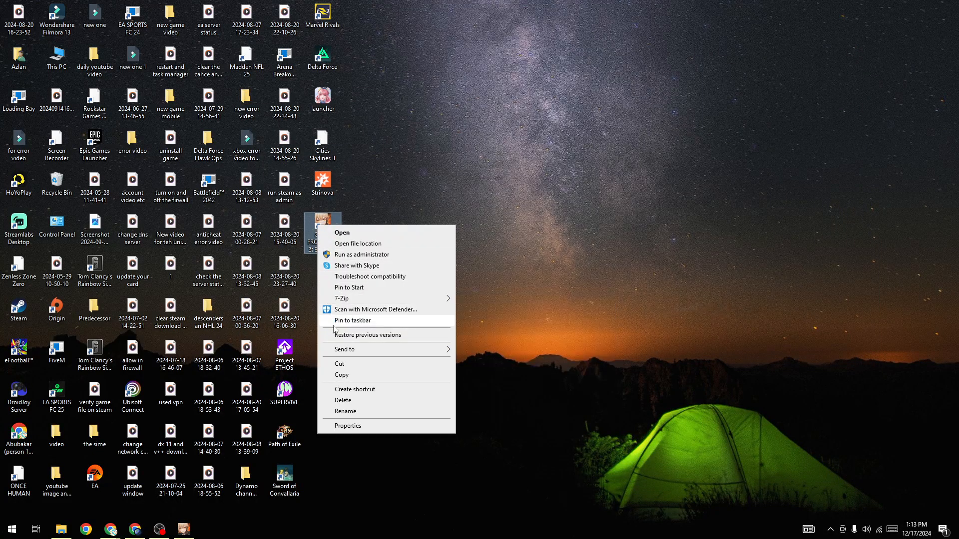
pyautogui.click(347, 426)
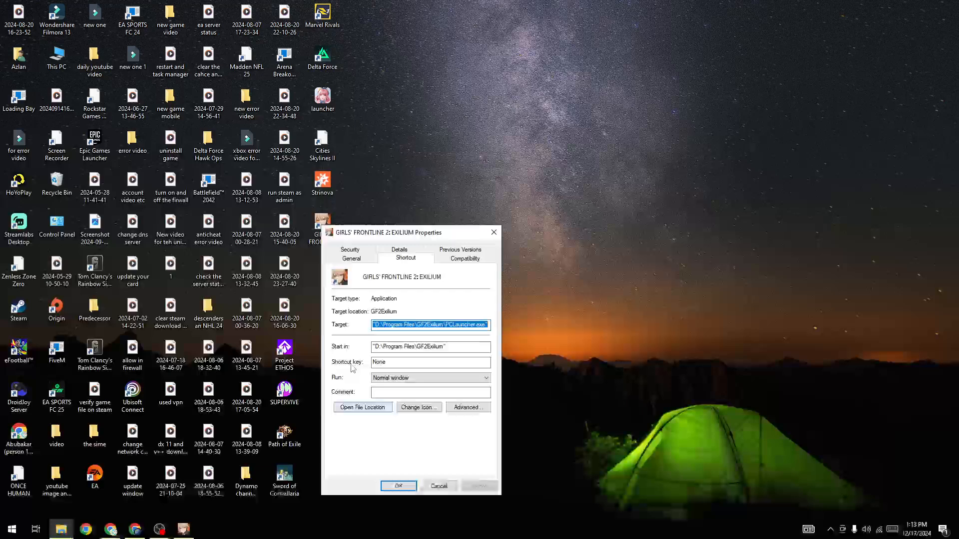
pyautogui.click(464, 258)
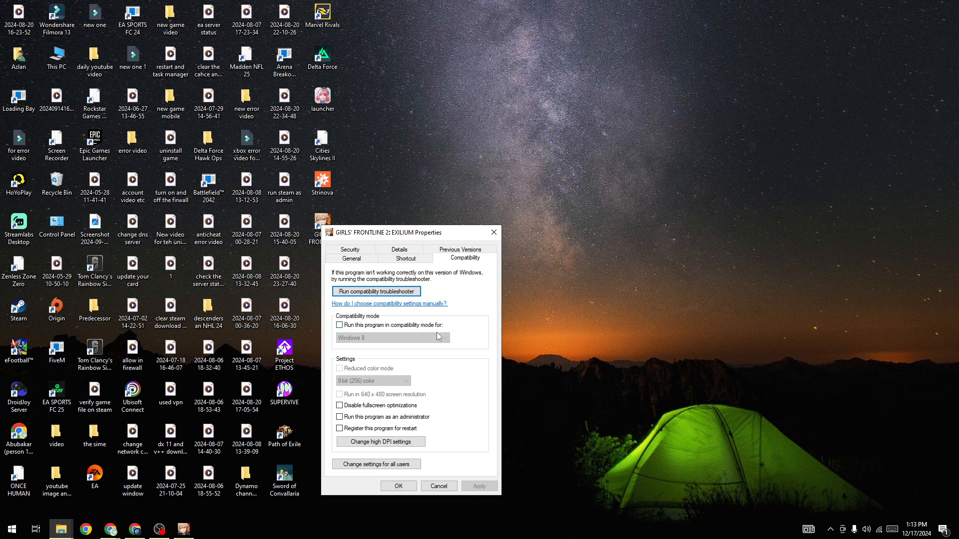
pyautogui.click(340, 324)
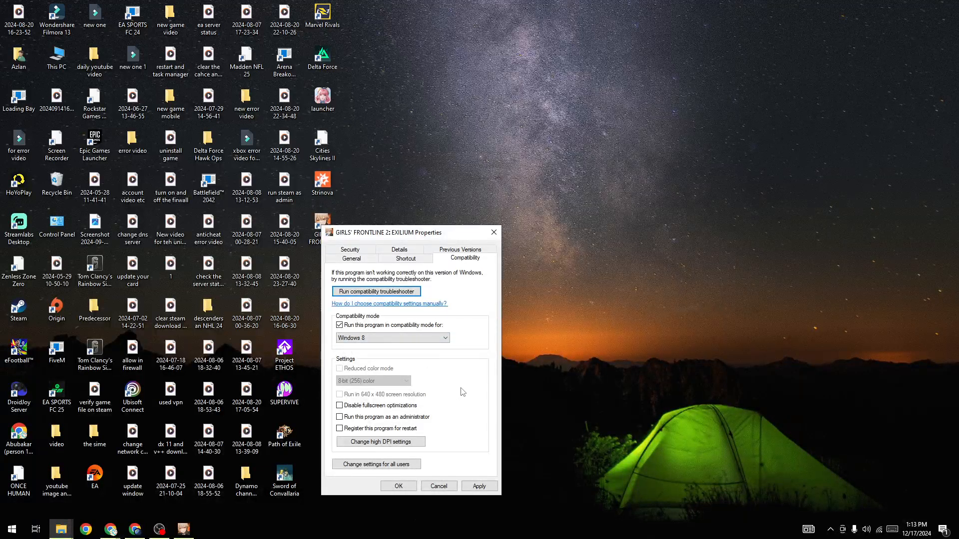
pyautogui.click(340, 405)
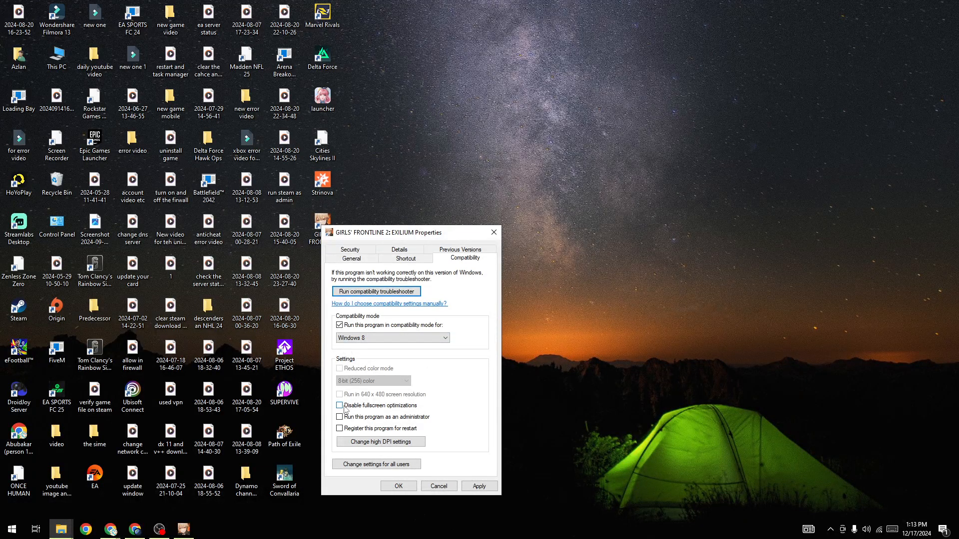
pyautogui.click(340, 406)
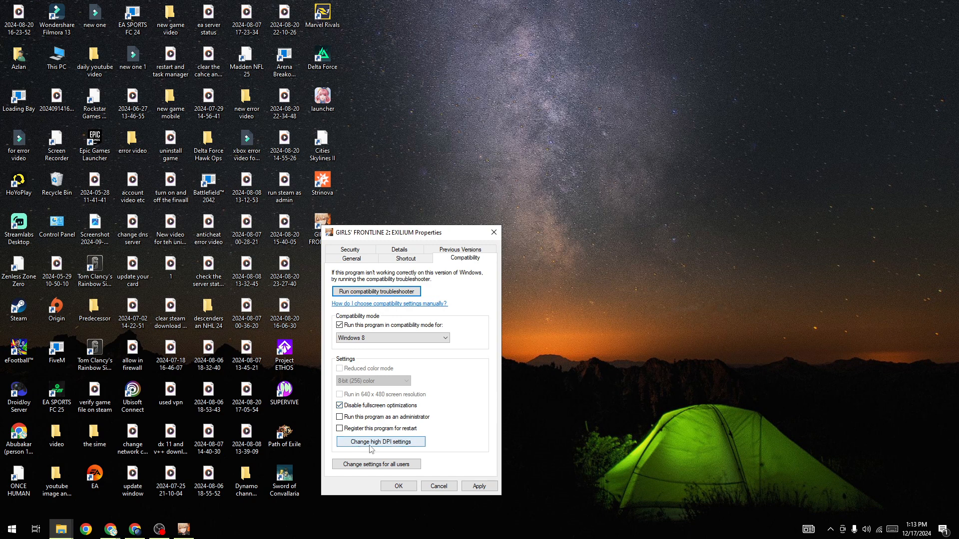
pyautogui.moveTo(404, 447)
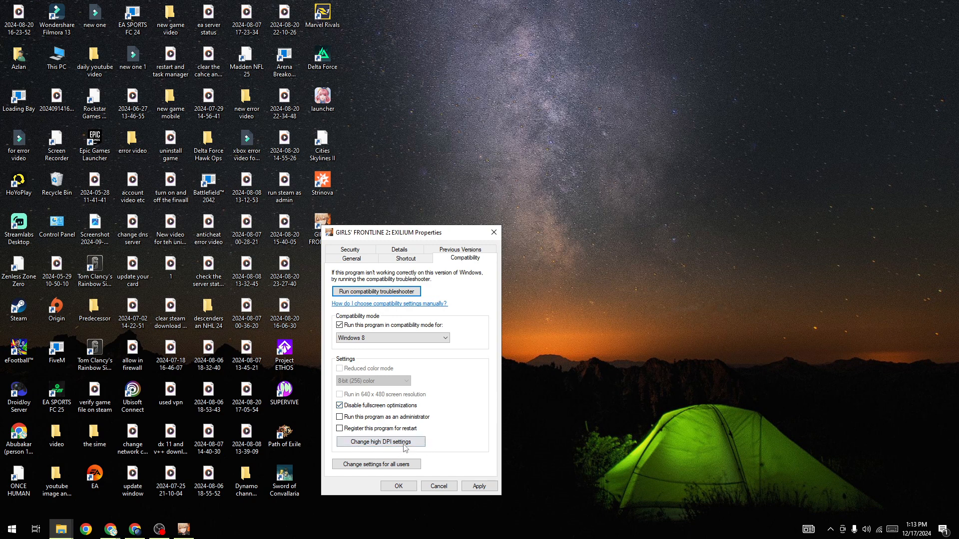
# Enable Override high DPI scaling (Application) and save the shortcut's properties with OK.
pyautogui.click(380, 441)
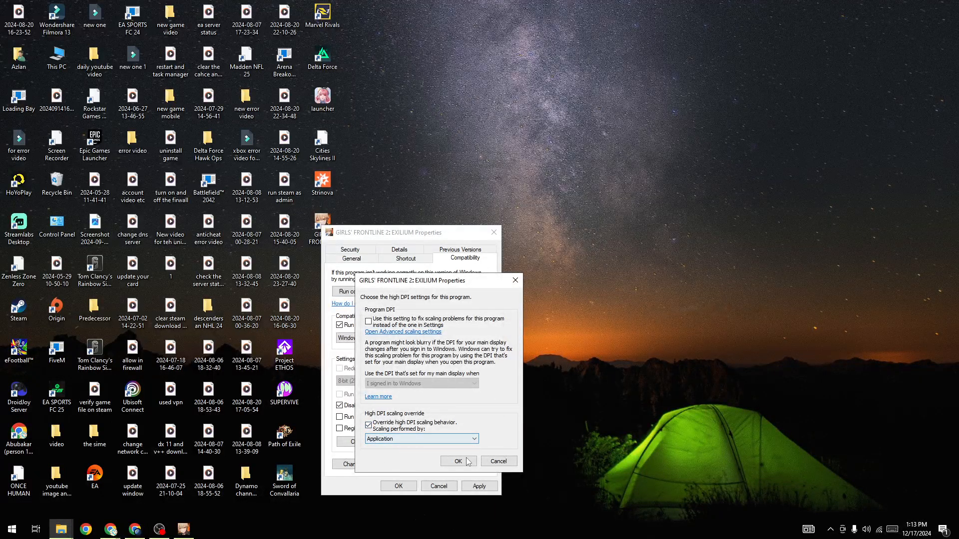
pyautogui.click(459, 462)
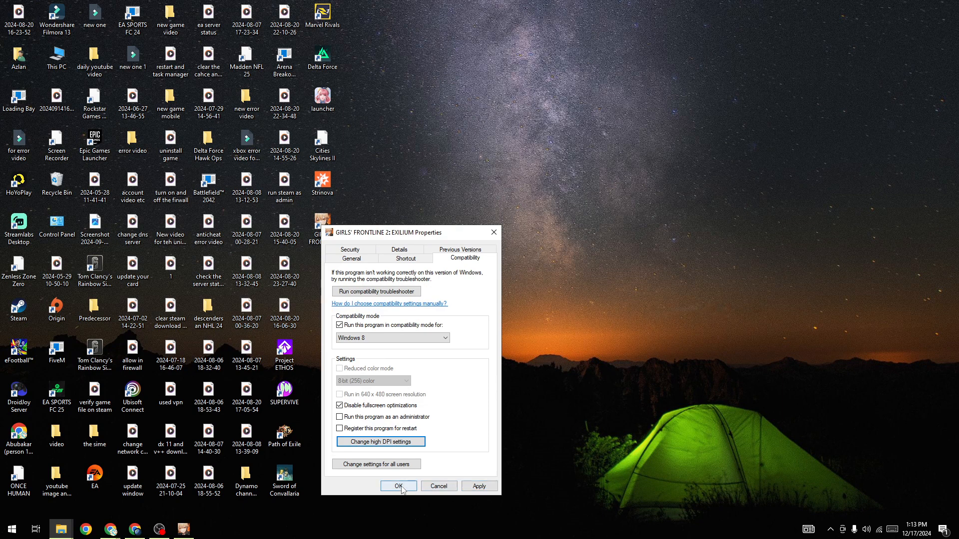
pyautogui.click(399, 485)
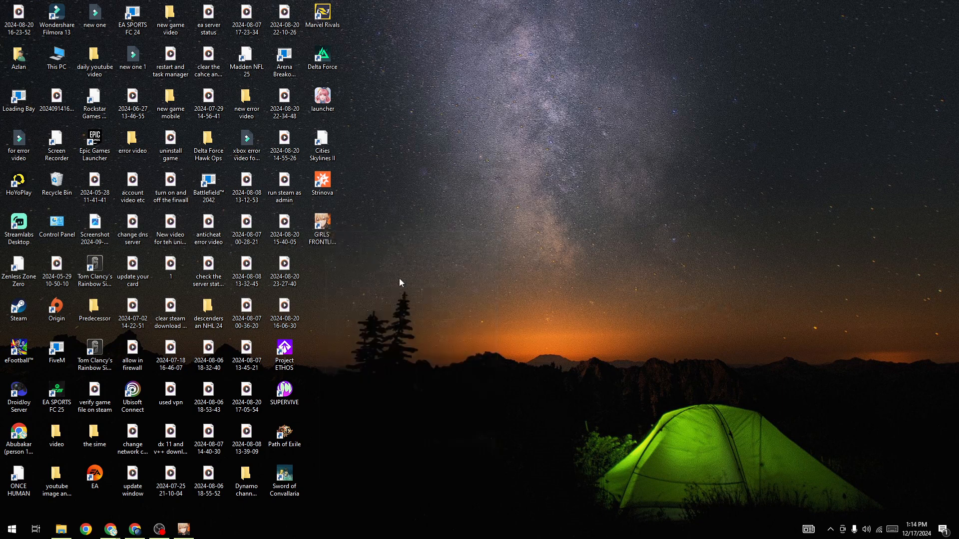
pyautogui.moveTo(352, 249)
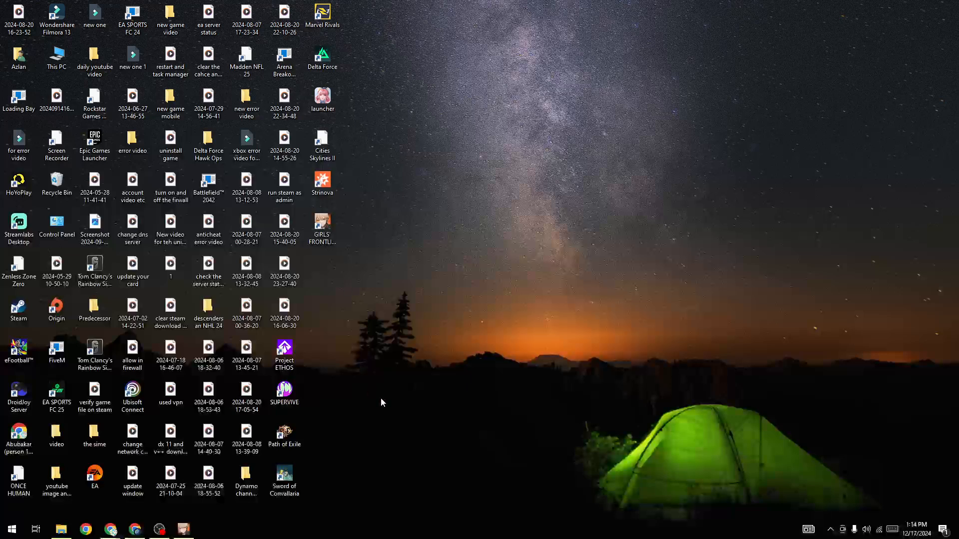
pyautogui.click(11, 529)
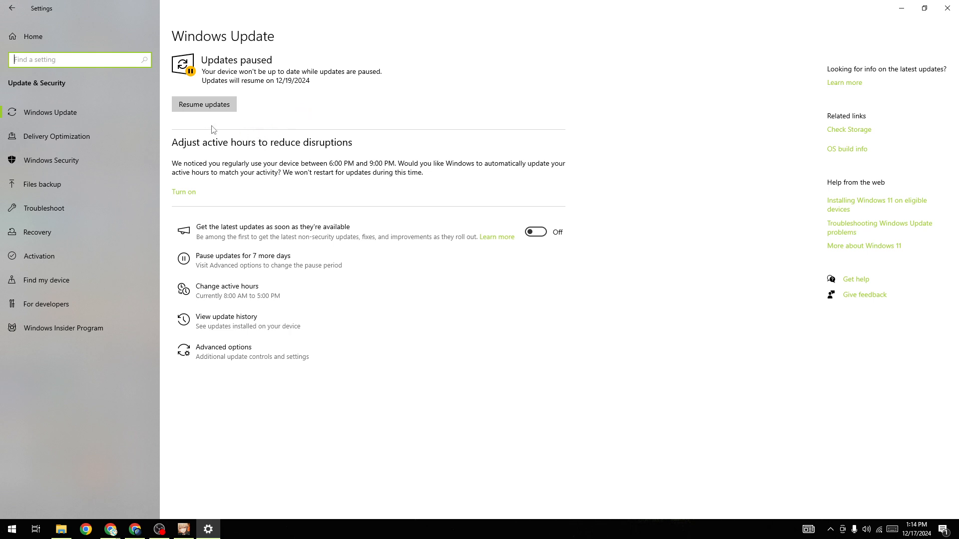
pyautogui.moveTo(571, 94)
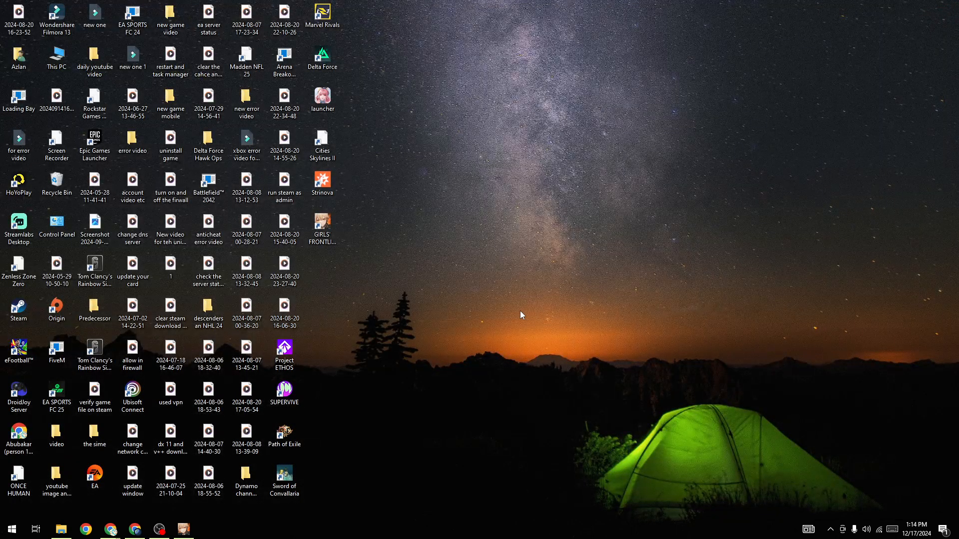
pyautogui.moveTo(11, 529)
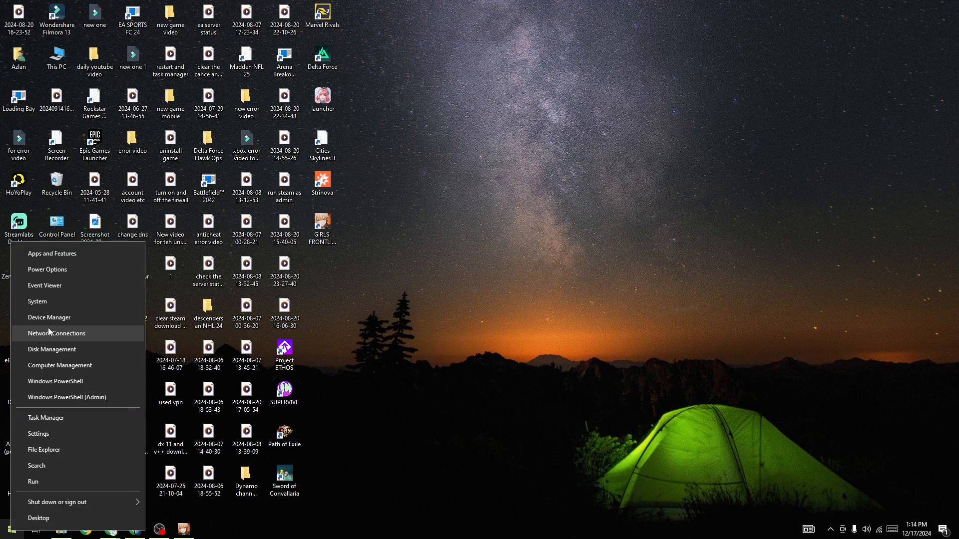
pyautogui.click(49, 317)
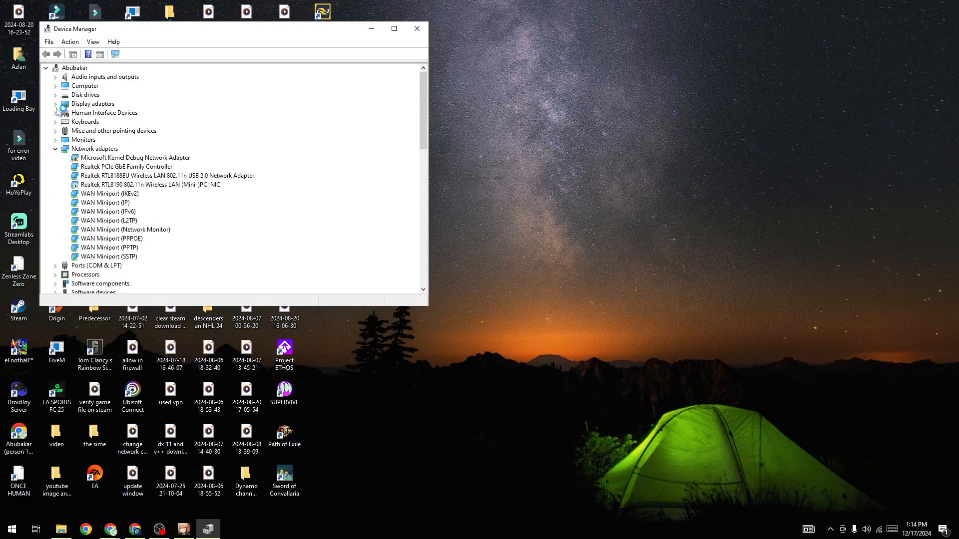
pyautogui.click(56, 103)
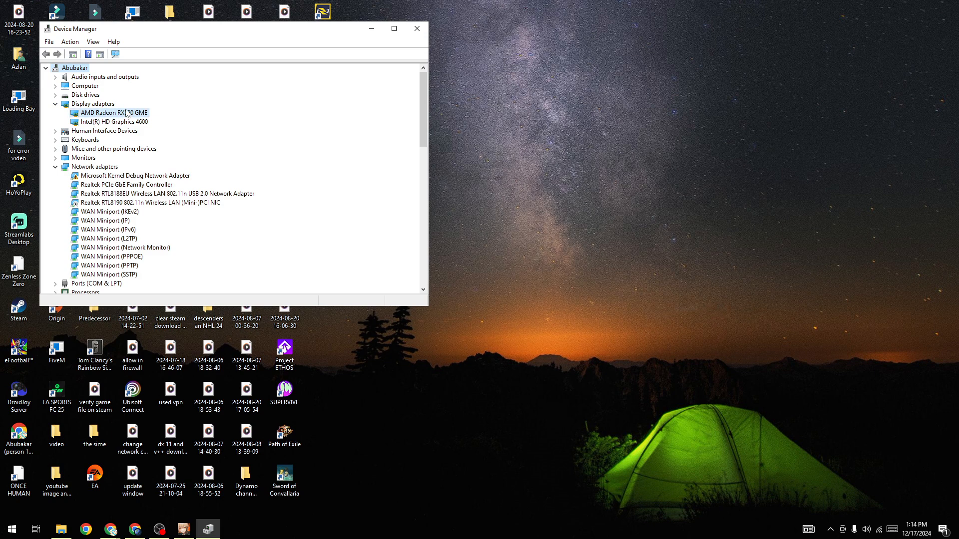
pyautogui.rightClick(110, 113)
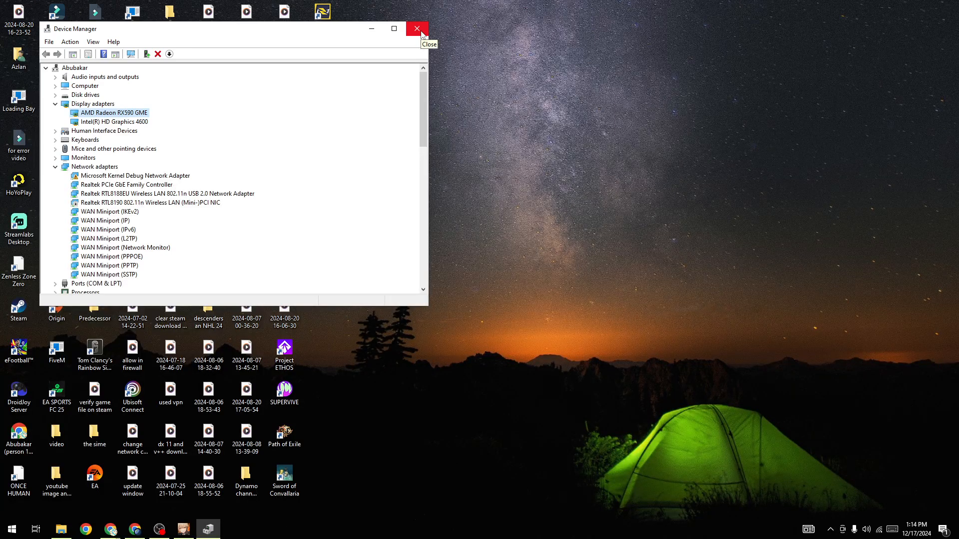
pyautogui.click(417, 29)
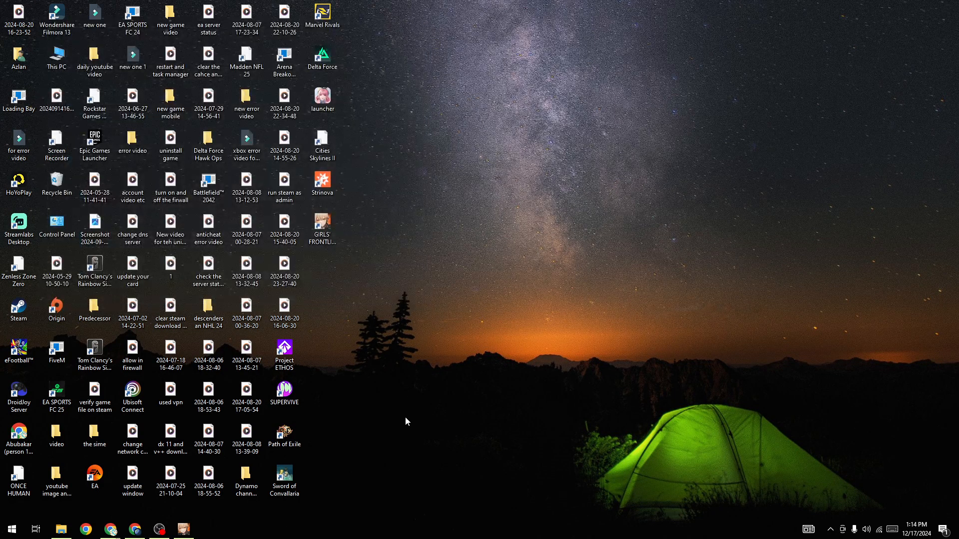